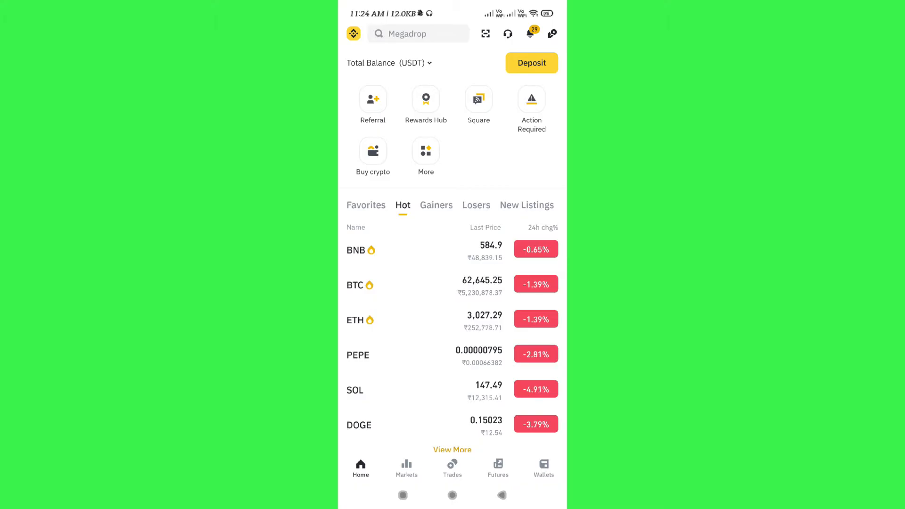
Open Wallets and scroll the Spot balances list to reach ETH.
click(543, 467)
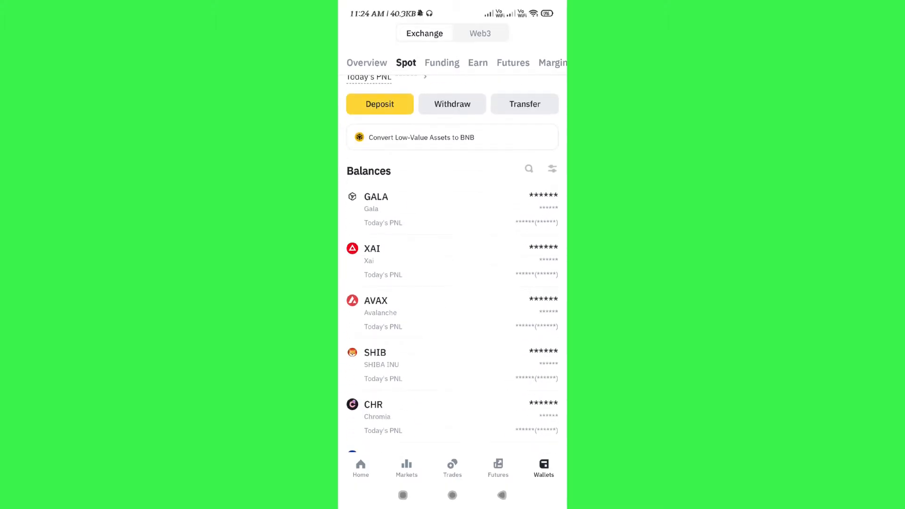
scroll(down, 3)
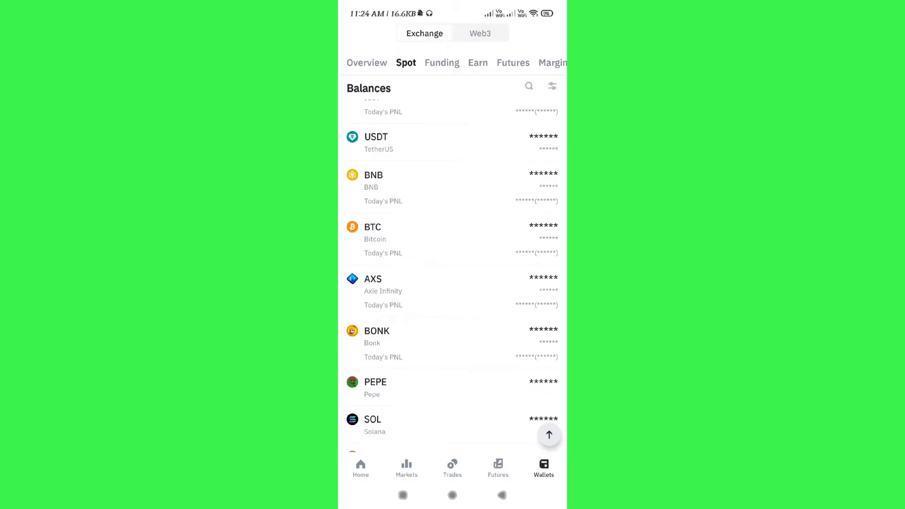
scroll(up, 3)
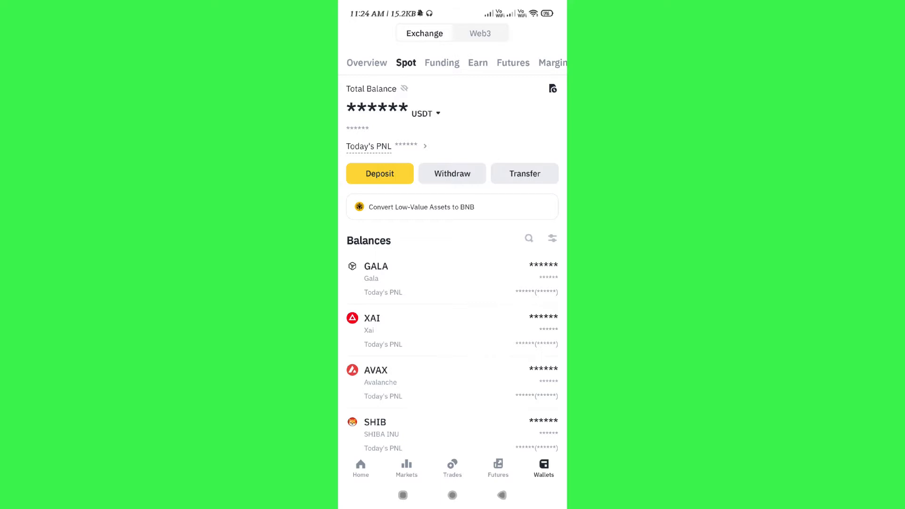
scroll(down, 3)
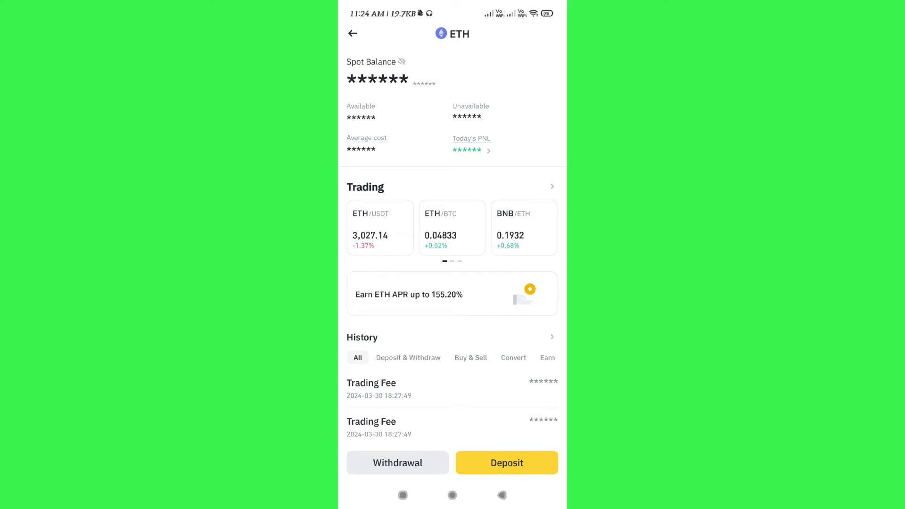
Start an ETH withdrawal and choose Send via Crypto Network.
click(397, 462)
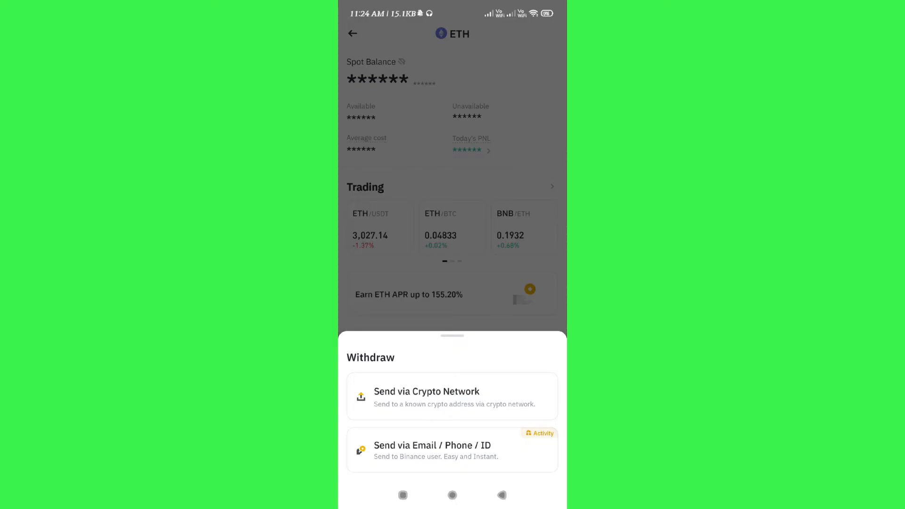
click(426, 396)
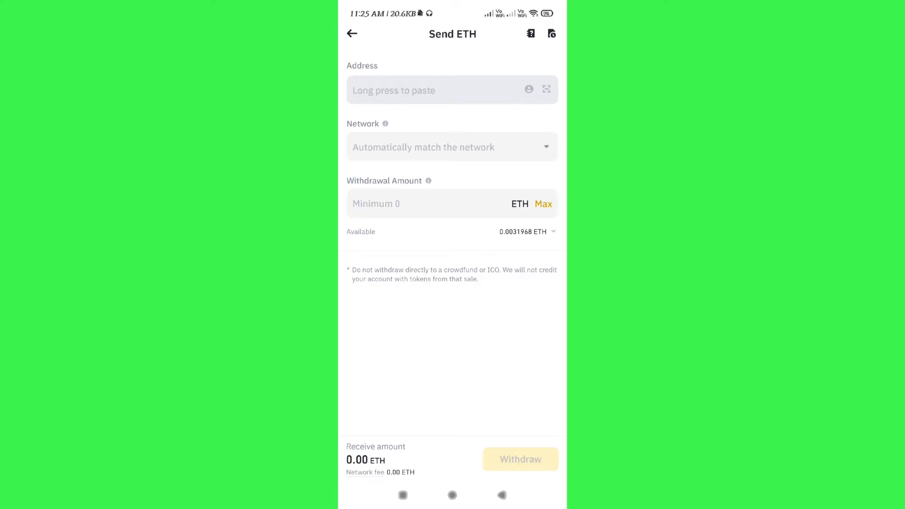
Switch to Bitget, open Assets, find ETH in the Spot list and start a deposit.
click(452, 494)
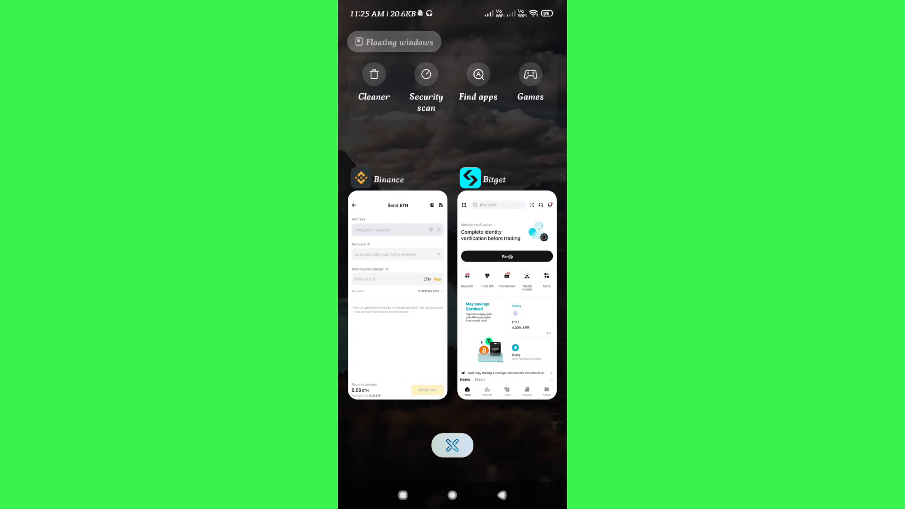
click(507, 294)
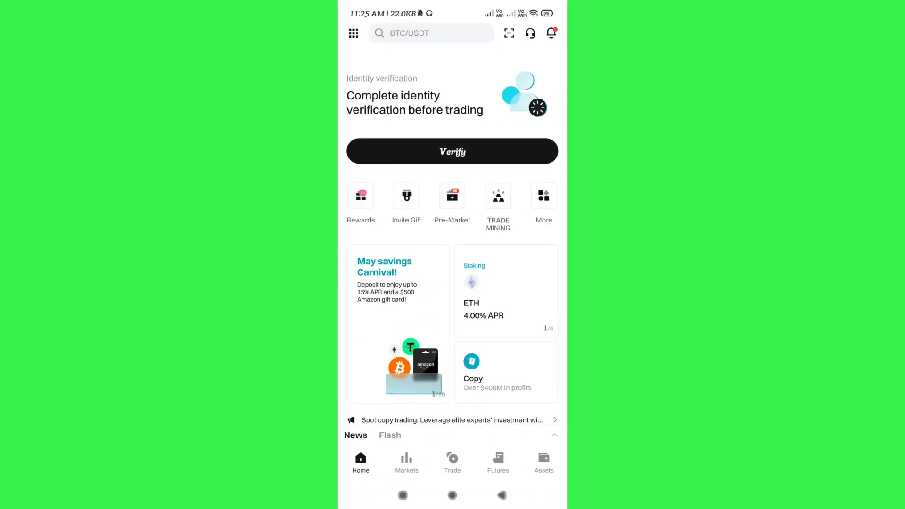
click(543, 462)
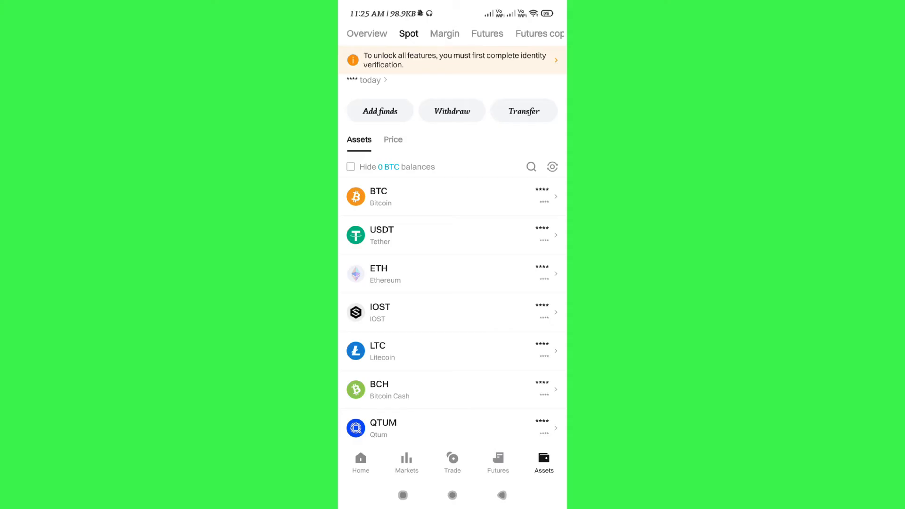
scroll(down, 3)
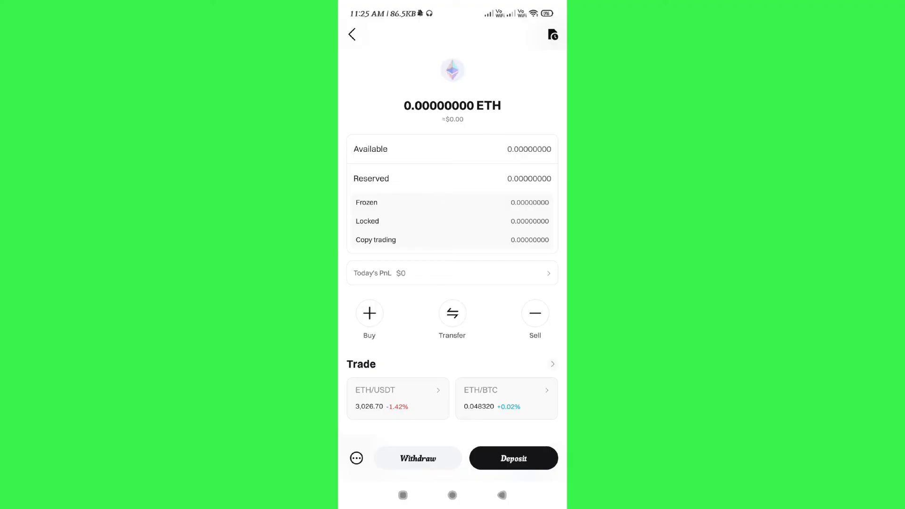
click(513, 458)
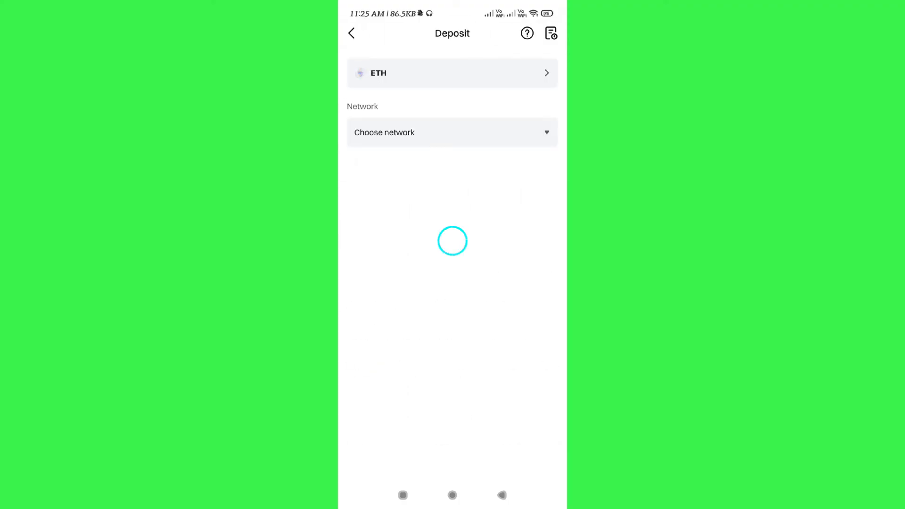